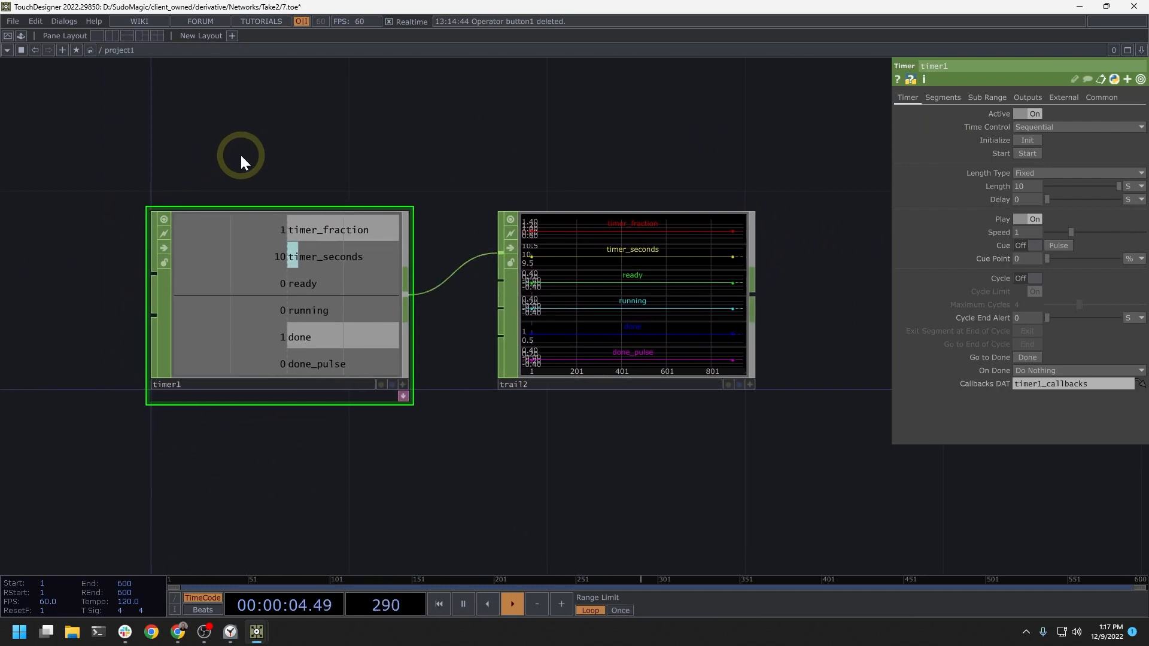
mouse_move(251, 307)
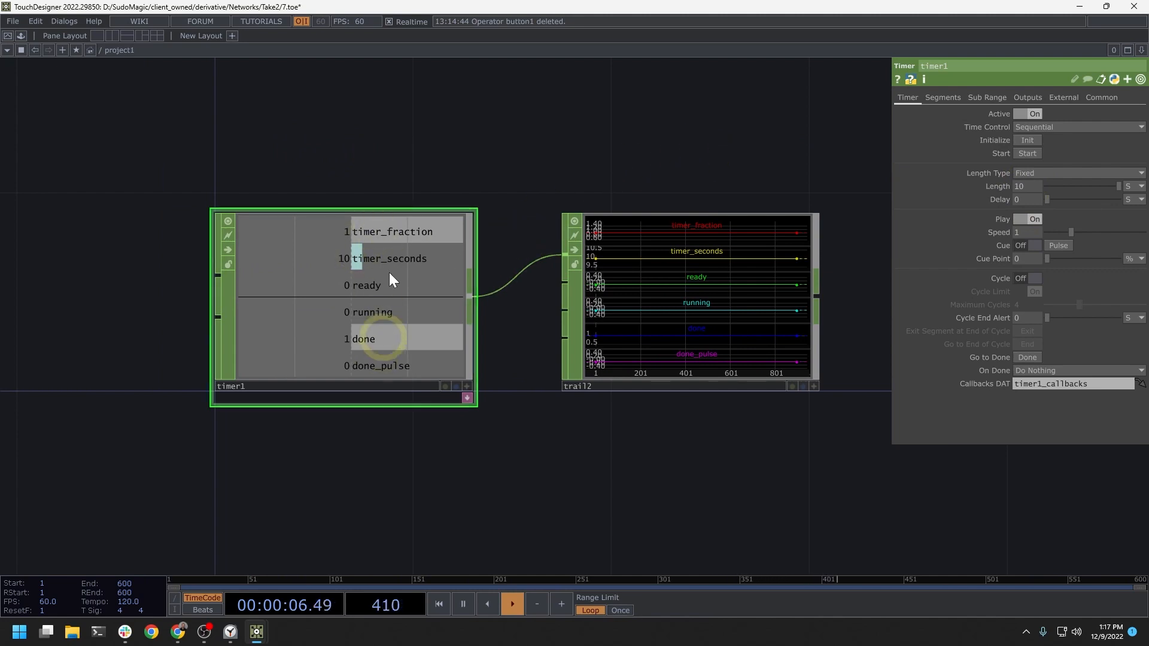
mouse_move(402, 258)
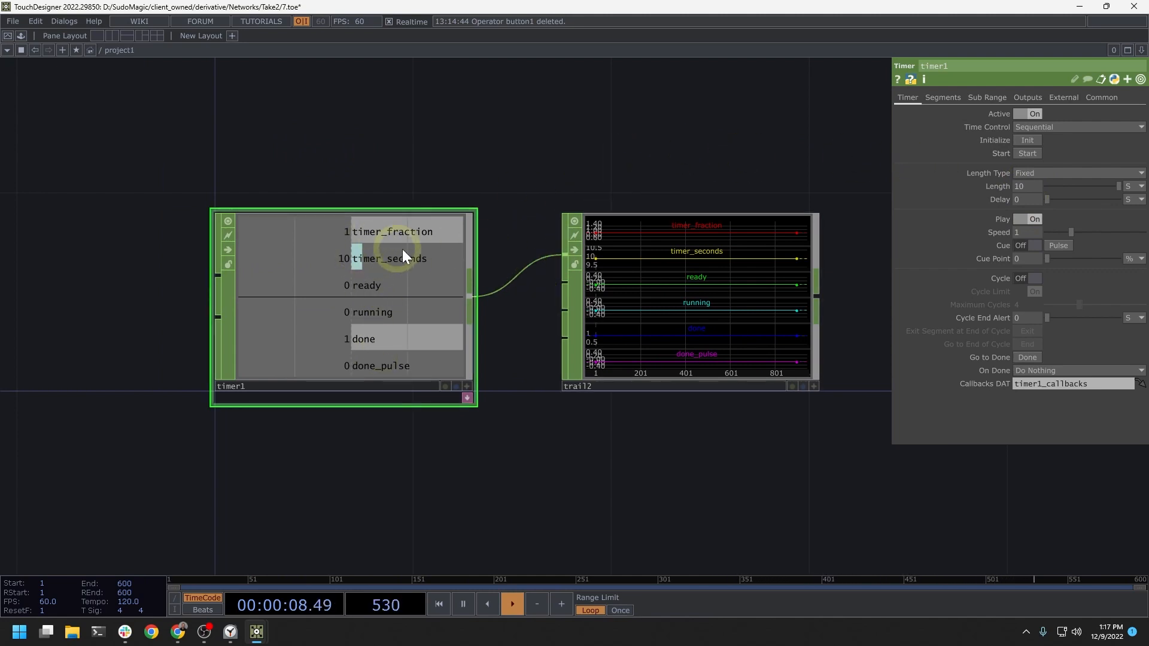
Step: Reset timer1 to ready and let it run 10 seconds until done reads 1
left_click(1026, 139)
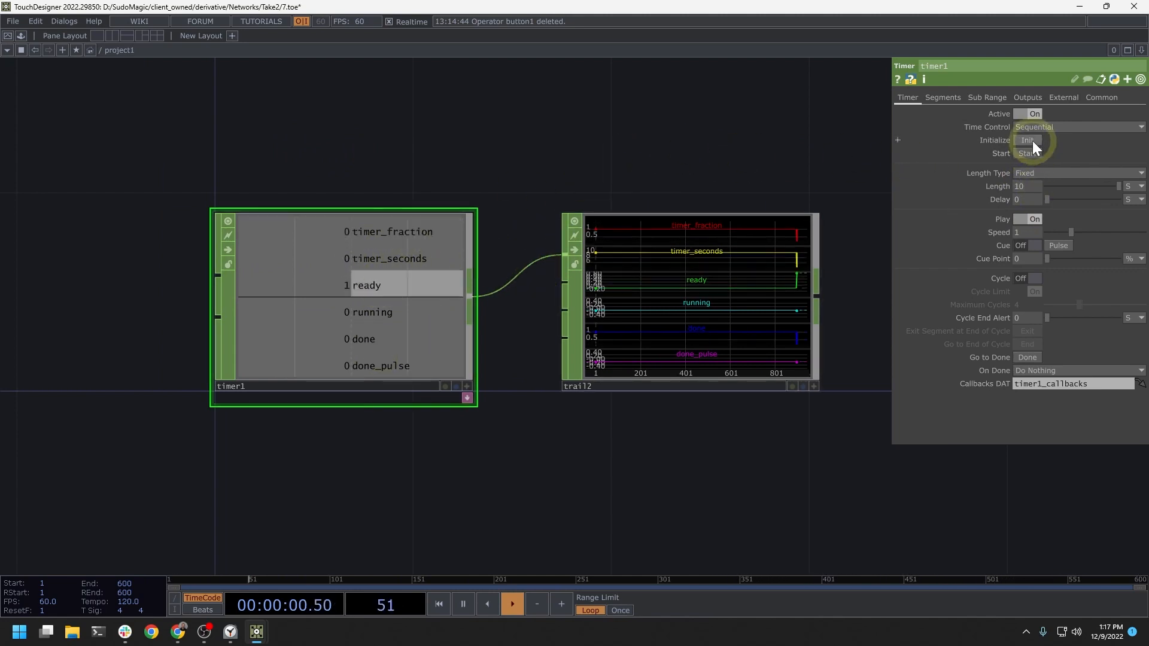
left_click(1027, 140)
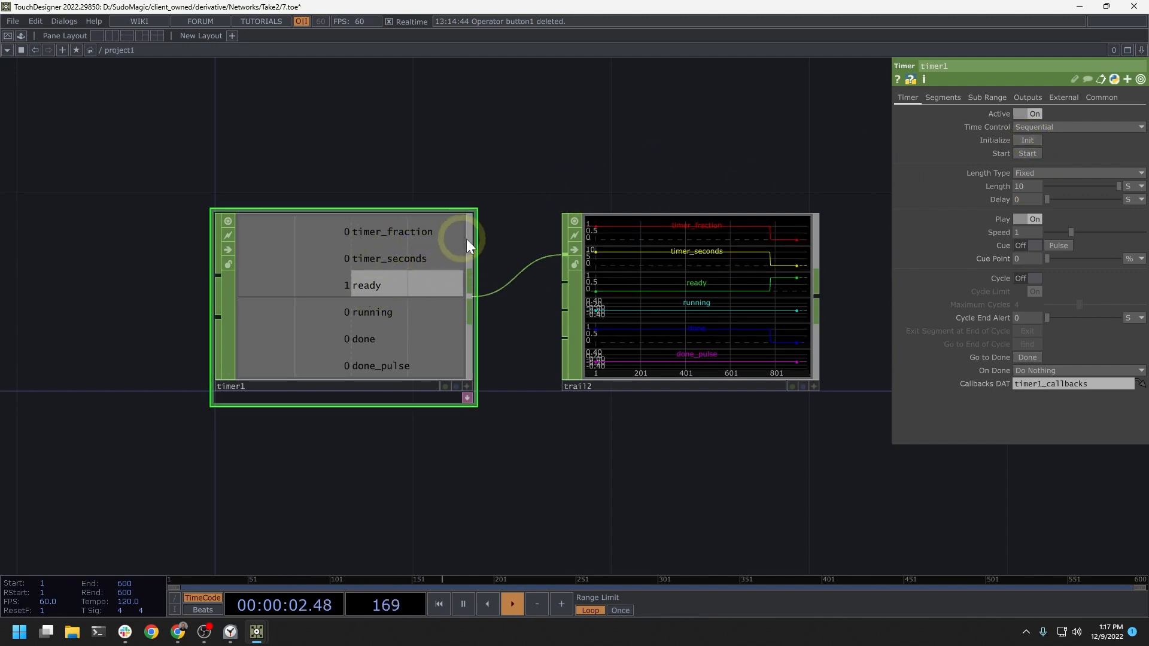
mouse_move(388, 287)
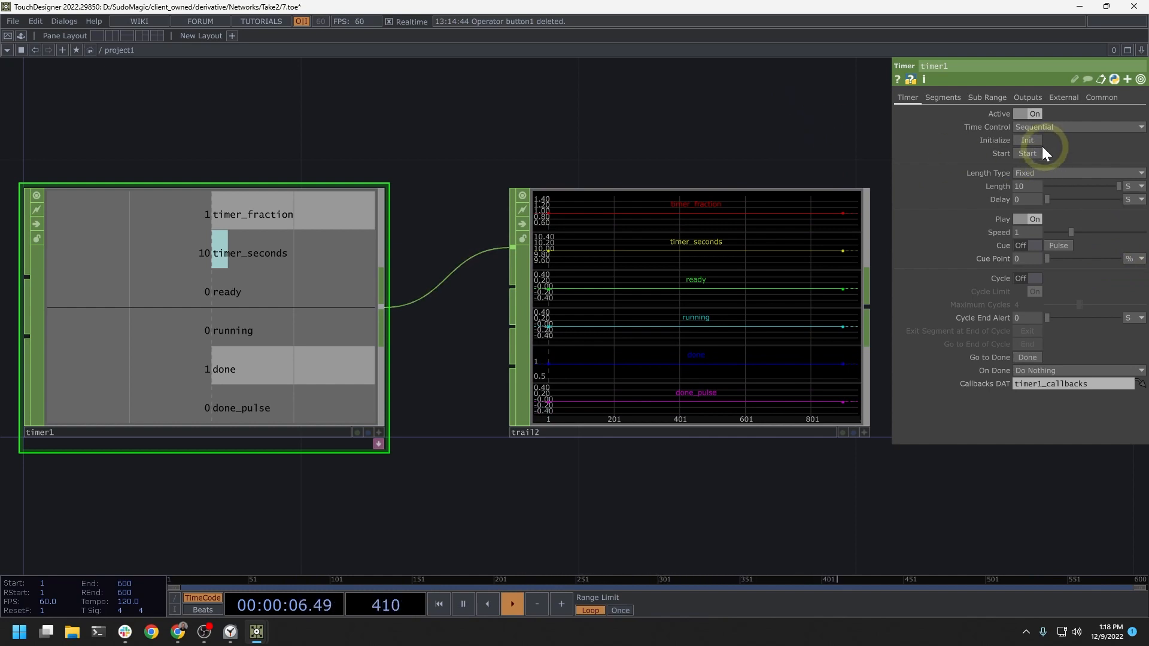
Step: Restart timer1 so trail2 shows running dropping and a done_pulse spike
left_click(1026, 153)
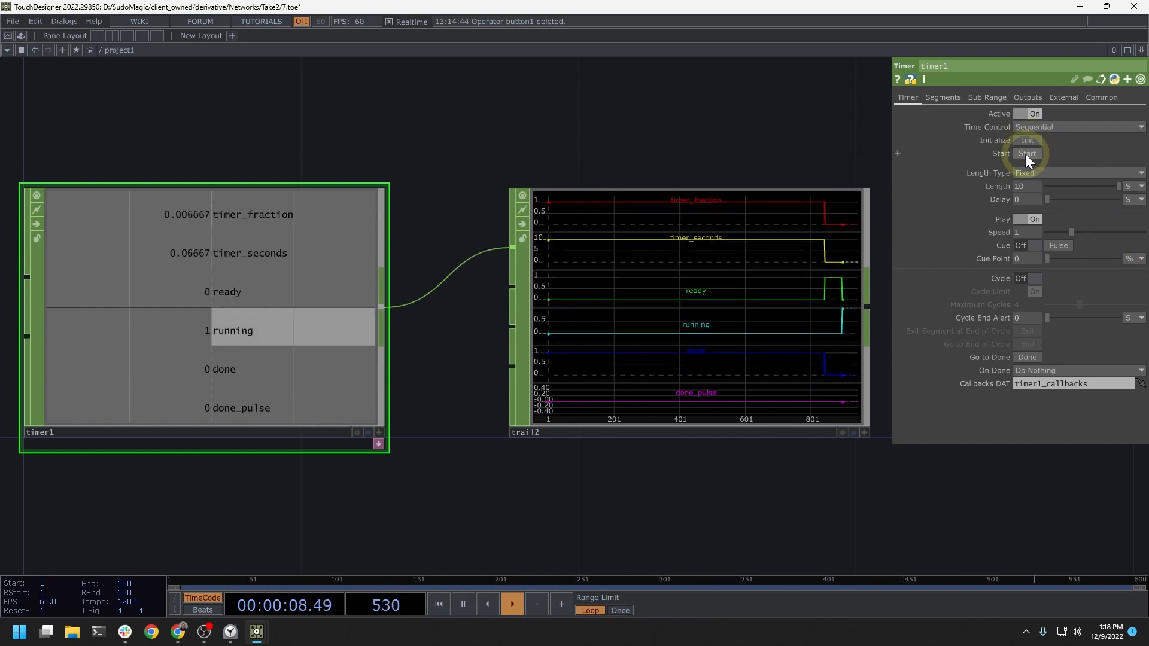
left_click(1026, 153)
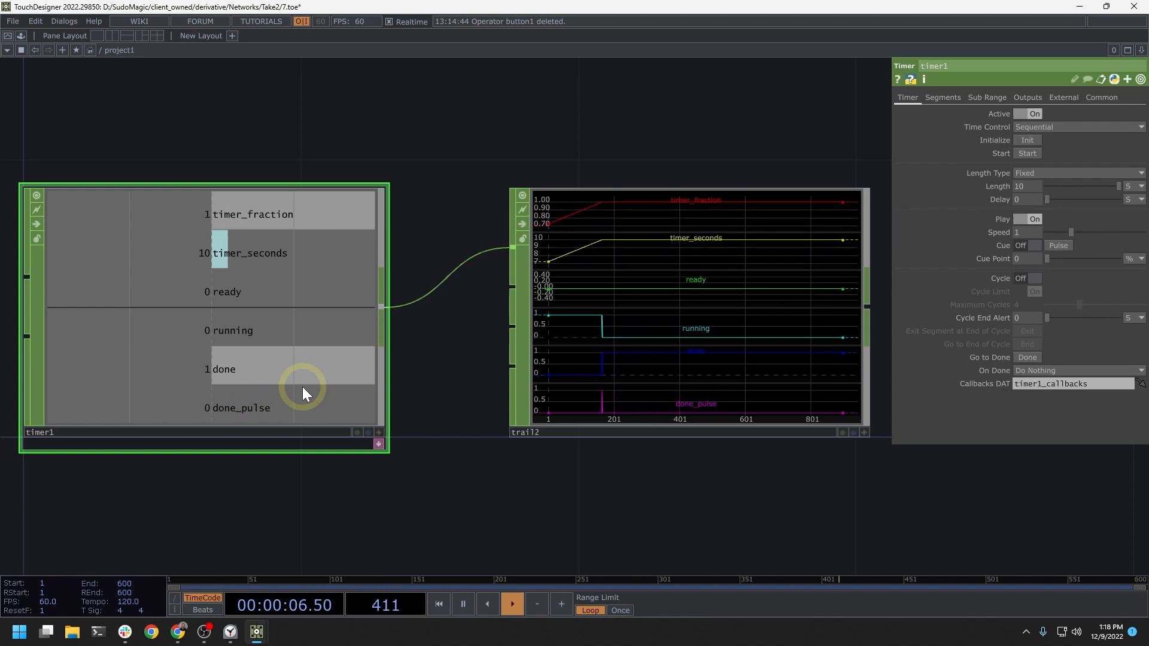
Step: Select timer2 and start it to play the movie, then reset and restart it
scroll("down", 3)
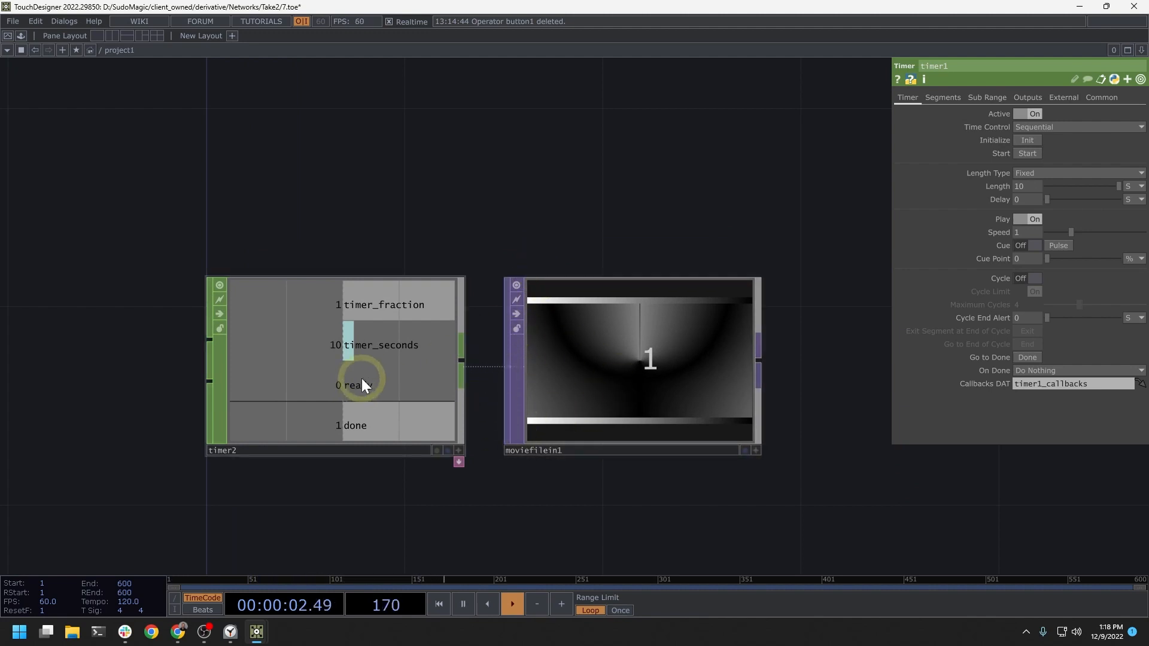
left_click(630, 359)
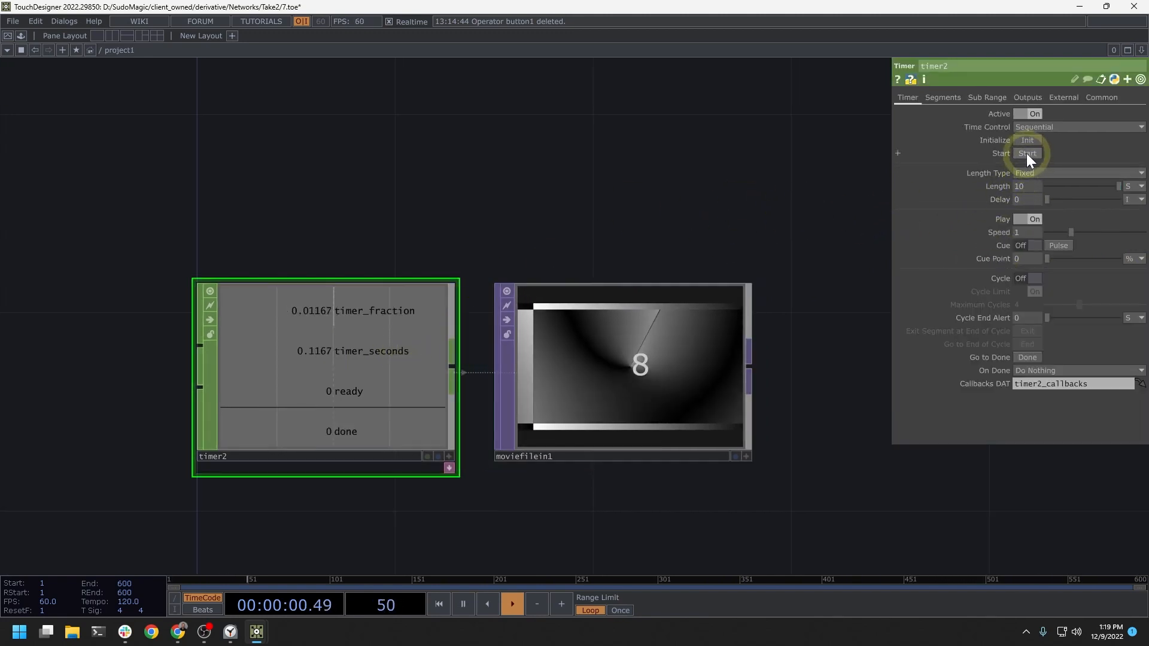
left_click(1027, 154)
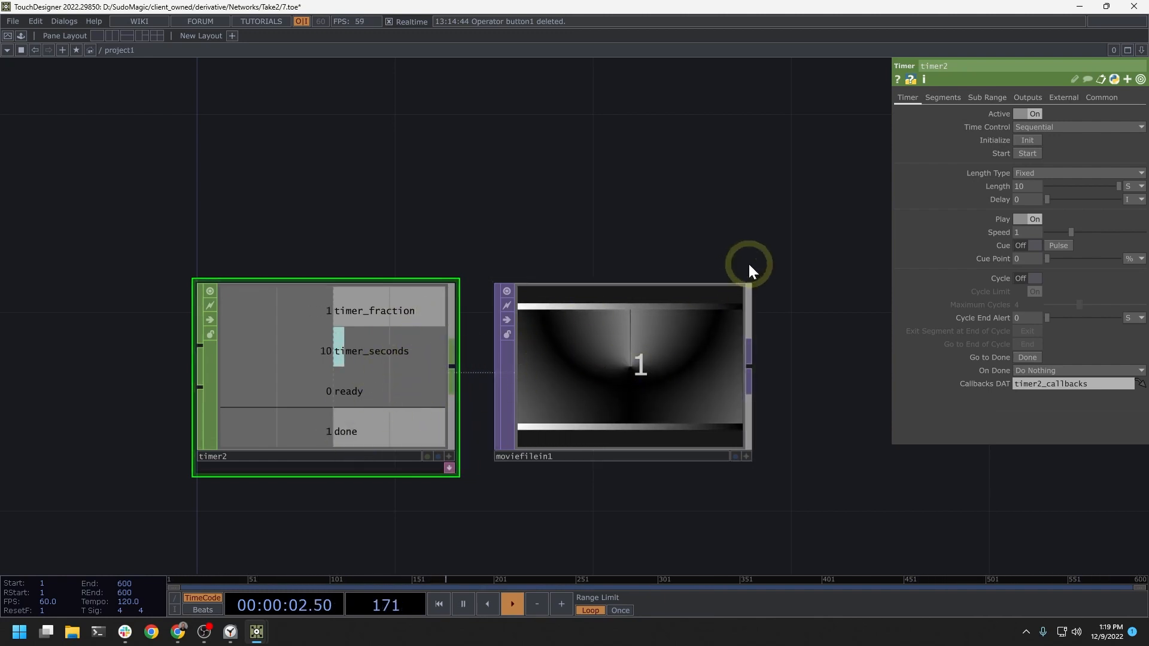
left_click(1026, 153)
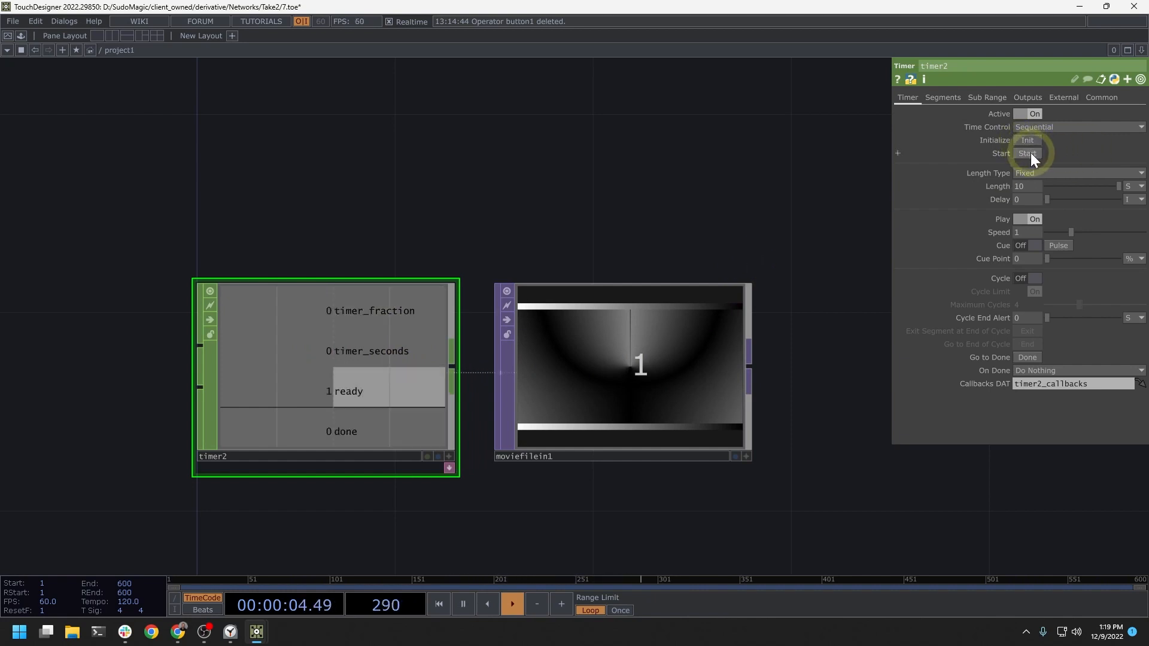
left_click(1027, 153)
type(".5")
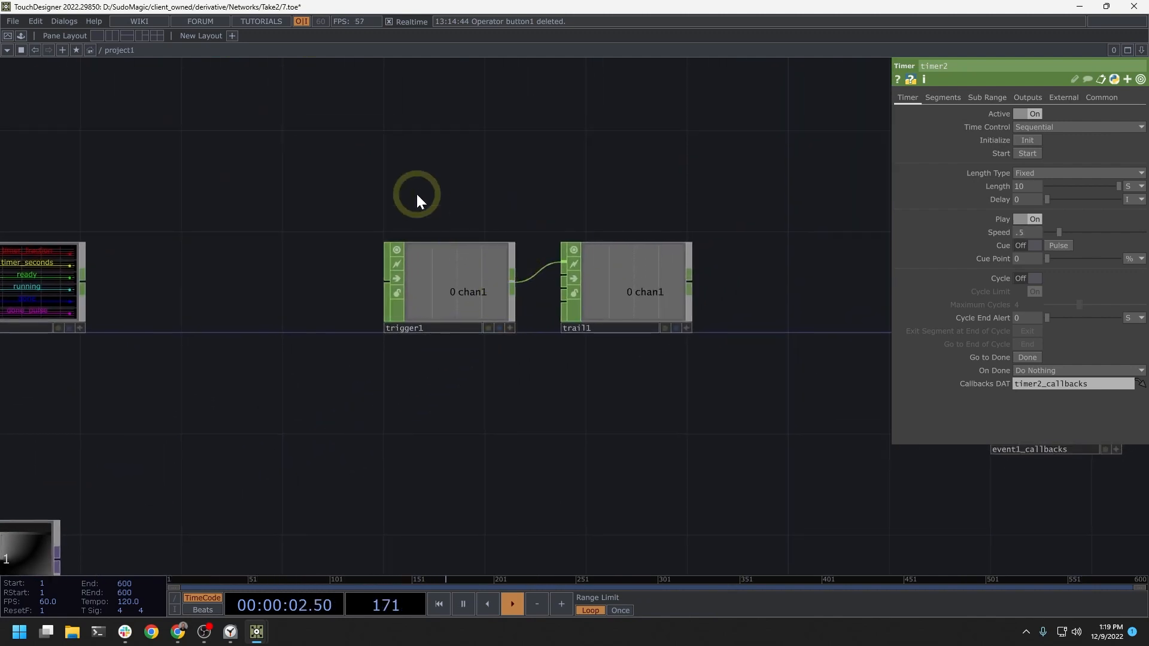
Step: Pulse trigger1 once from its Trigger page so trail1 plots the envelope
left_click(500, 285)
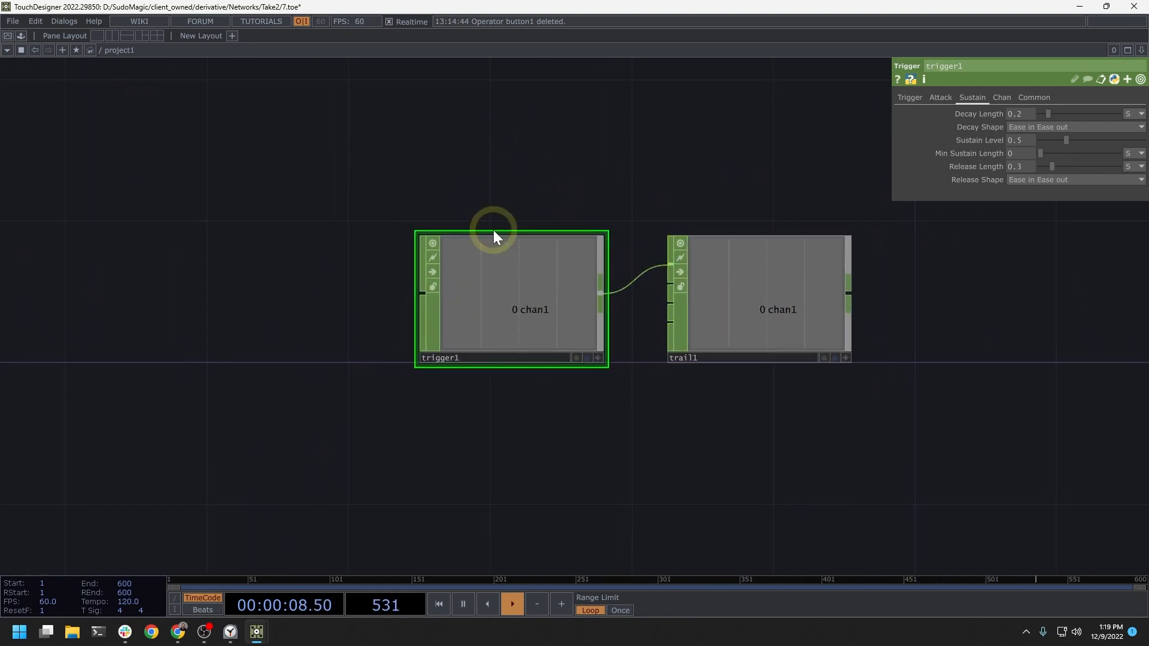
left_click(908, 97)
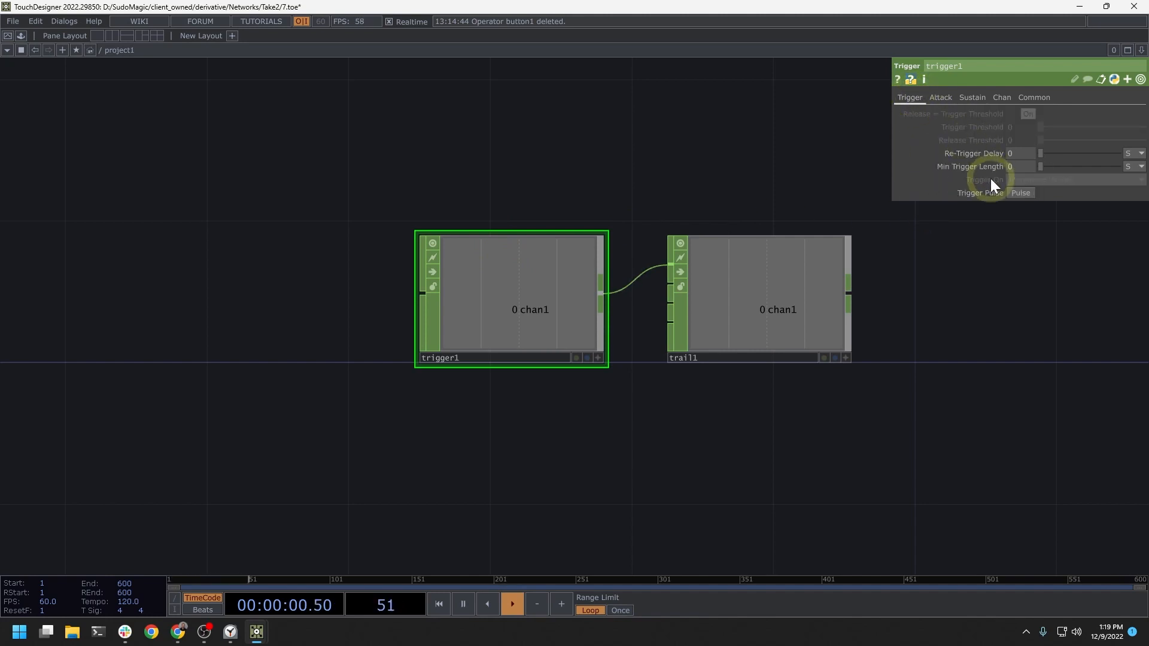
left_click(1019, 193)
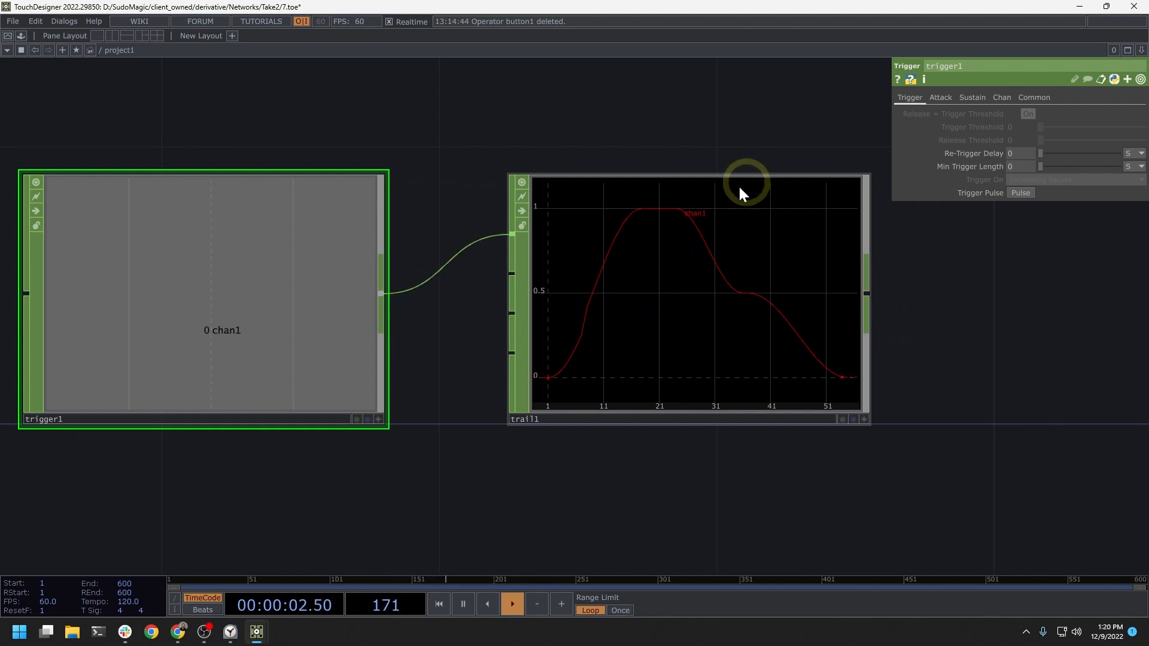
Step: Set trigger1's Attack Length to 1 second and view the slower rise in trail1
left_click(940, 97)
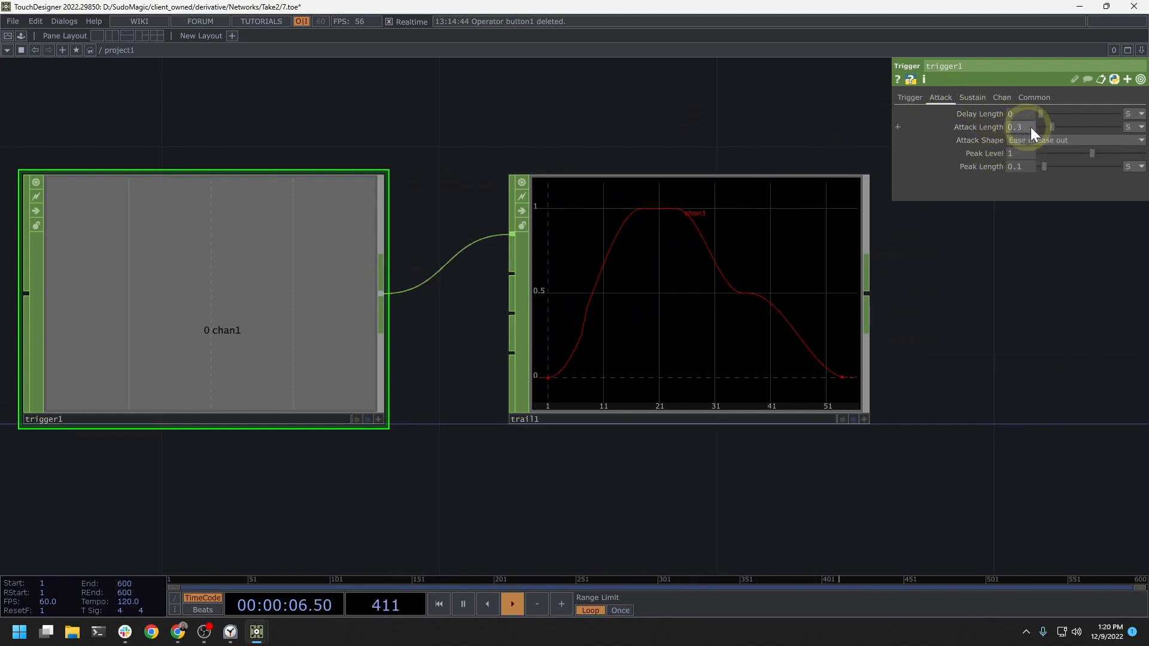
mouse_move(753, 189)
type("1")
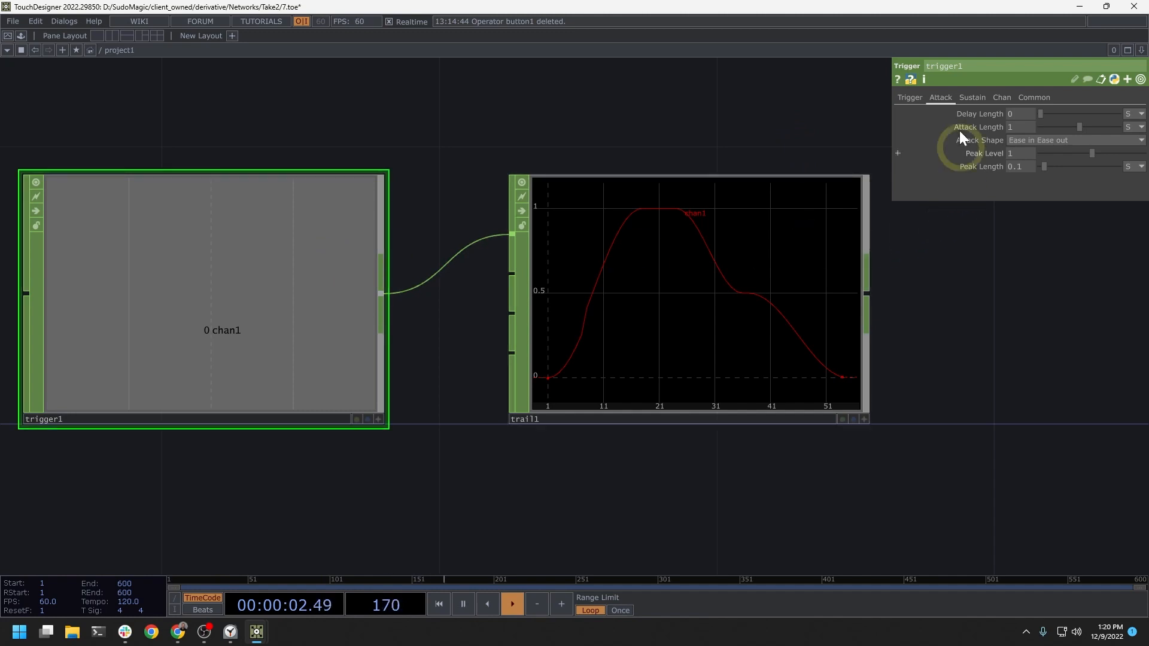
left_click(688, 299)
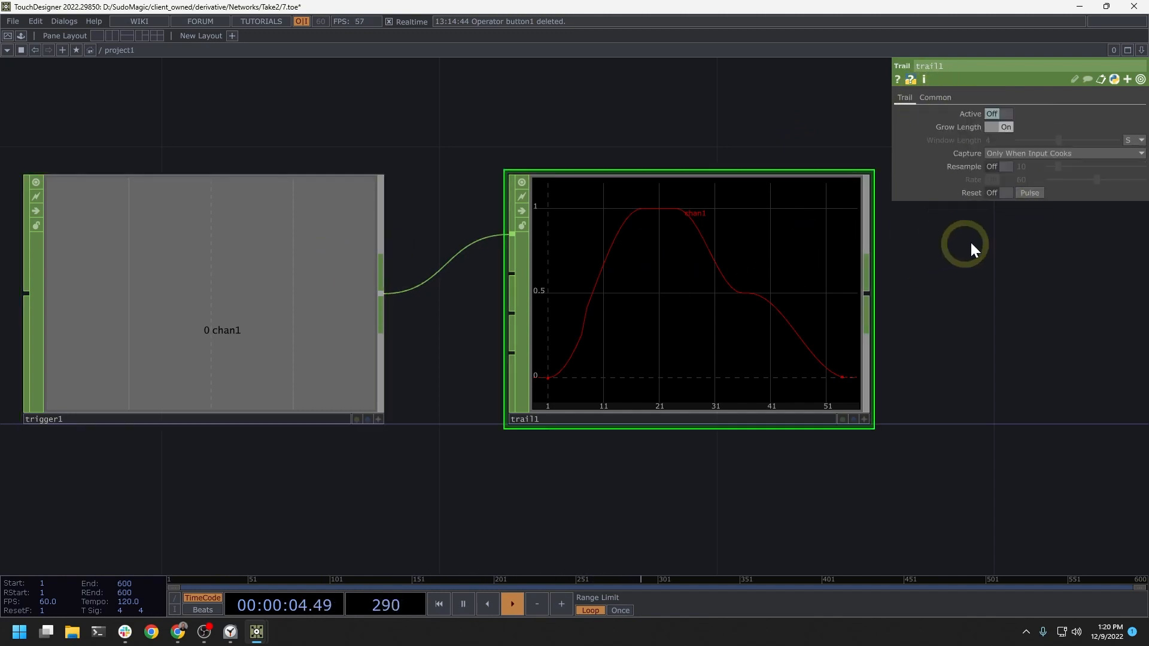
left_click(201, 293)
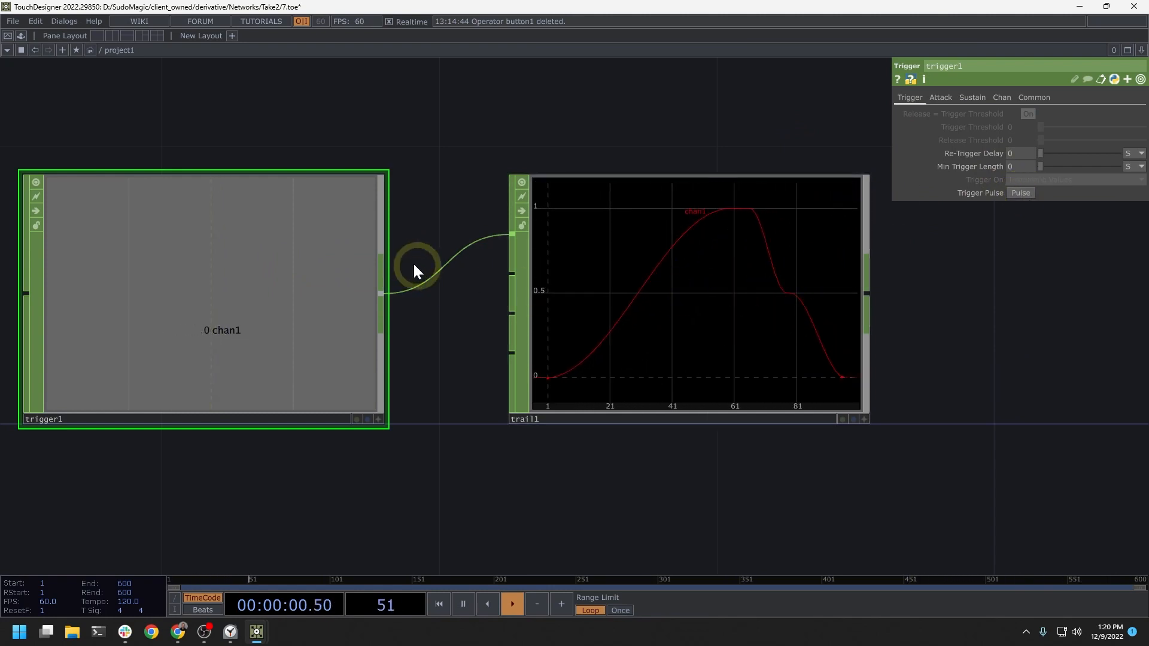
Step: Drag trigger1's Sustain Level down to 0.2 and return to the Trigger page
left_click(972, 97)
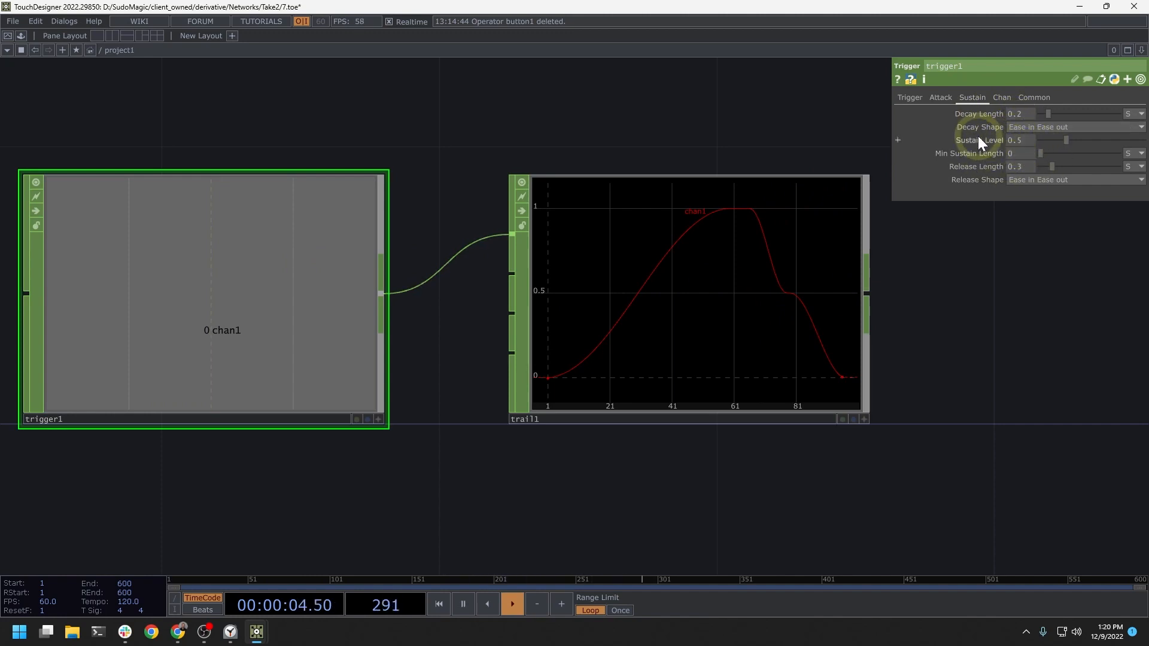
left_click_drag(1073, 140, 1053, 140)
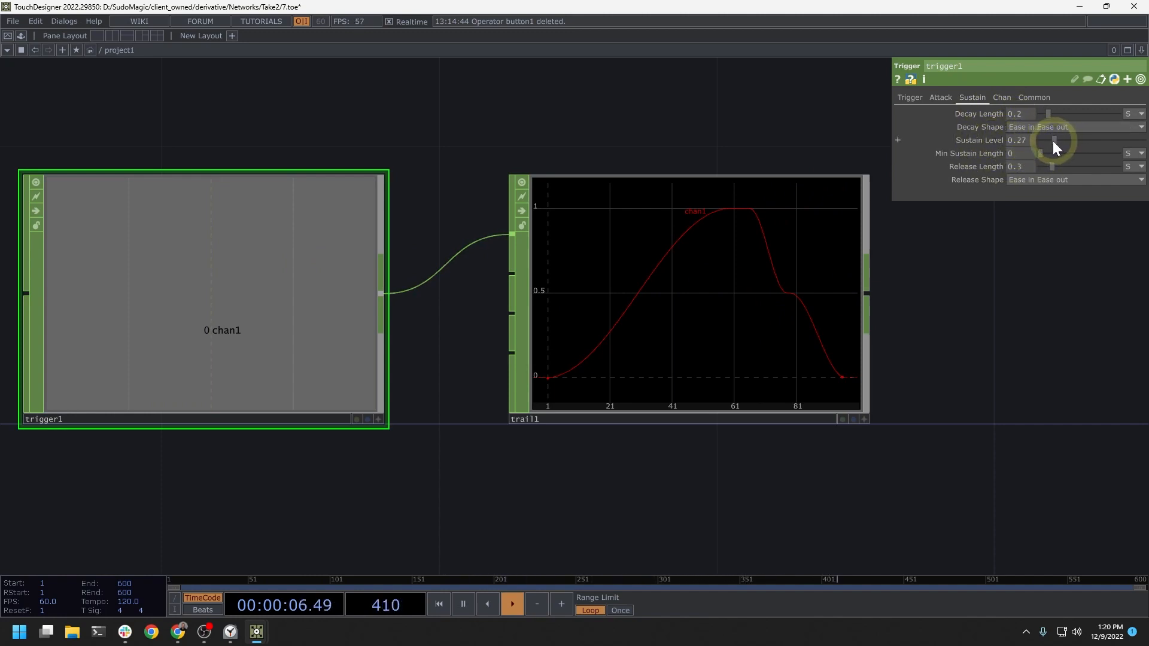
left_click_drag(1055, 140, 1049, 140)
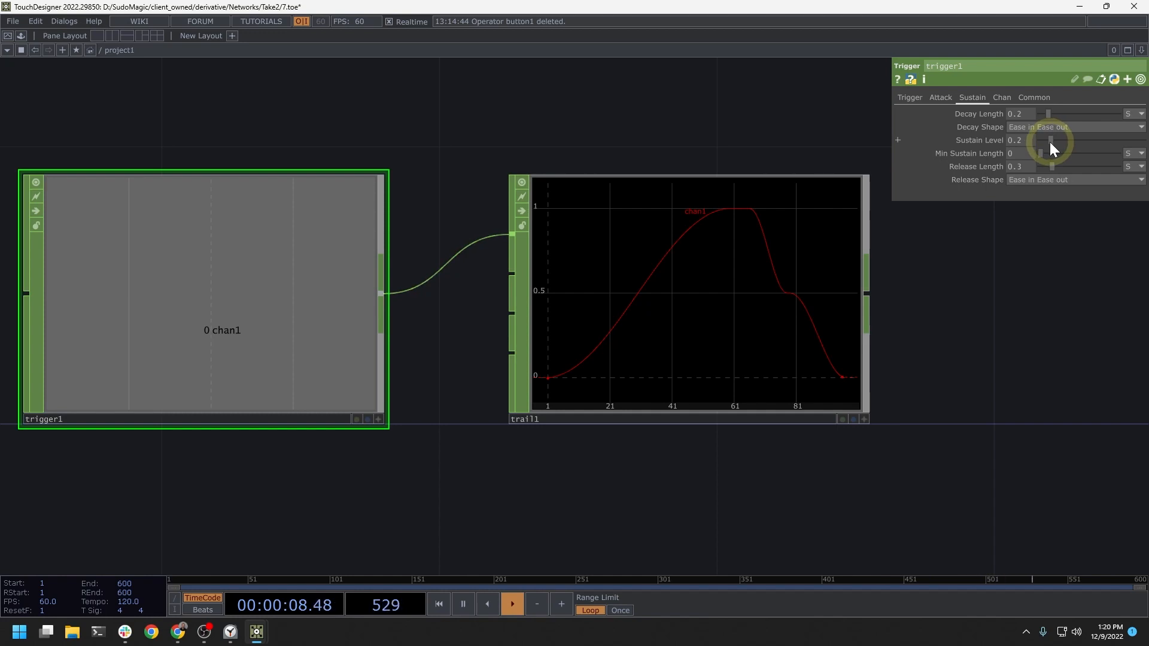
left_click(908, 96)
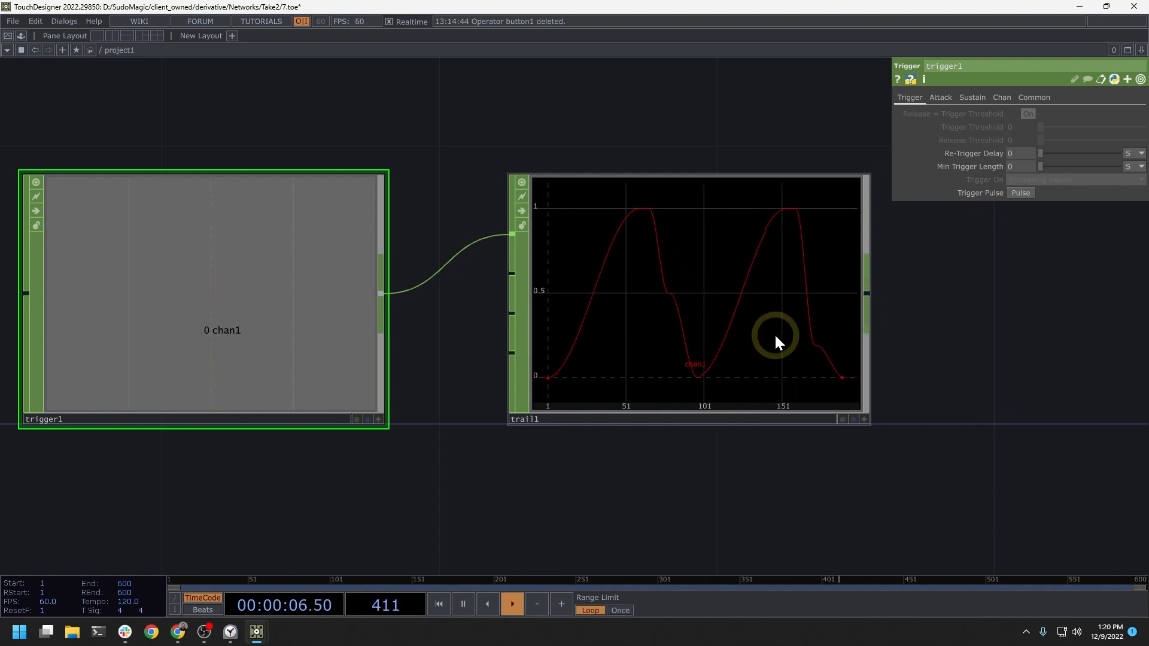
mouse_move(736, 265)
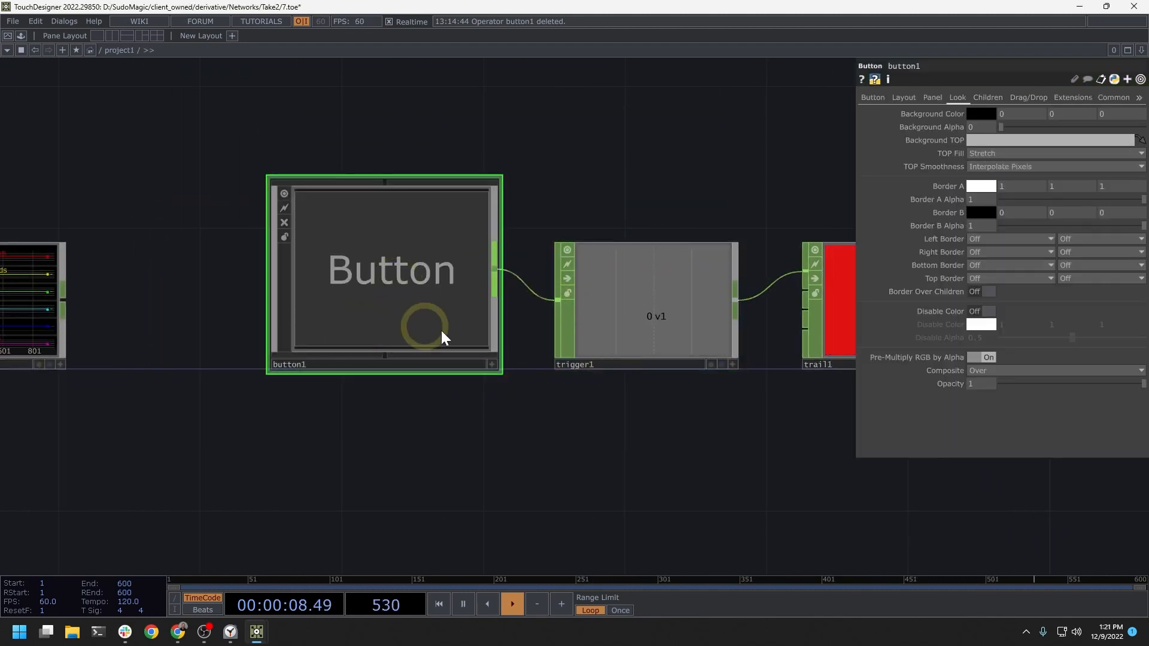
Step: Delete trail1 and press button1 to fire trigger1, lifting its output to 0.19
left_click(791, 308)
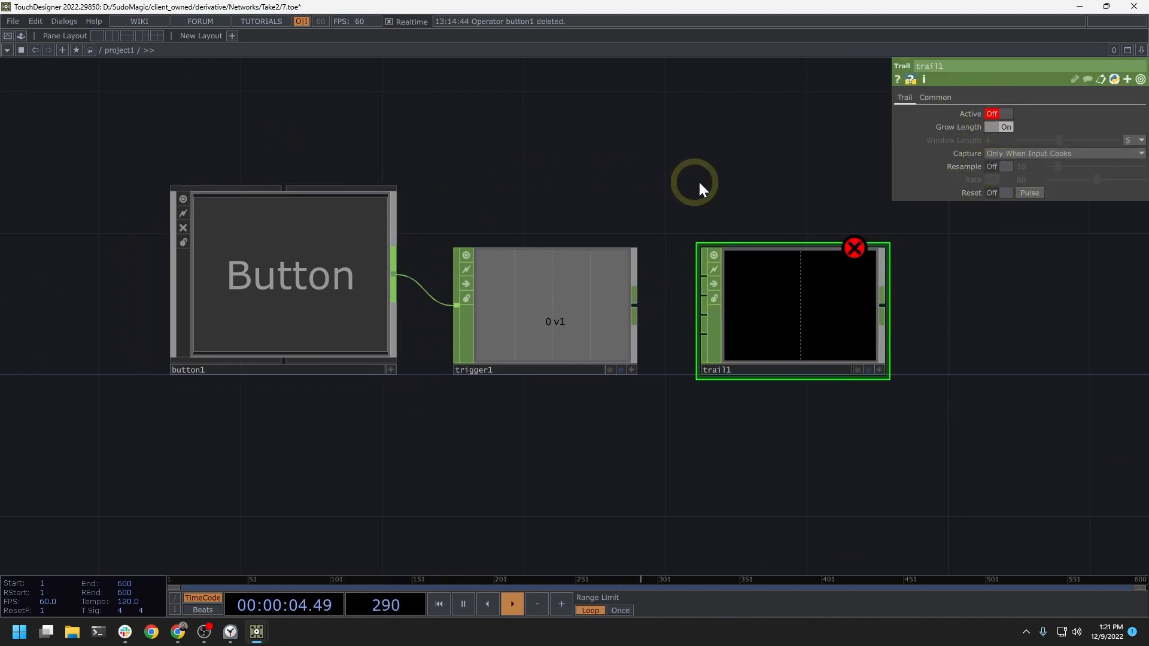
left_click(854, 247)
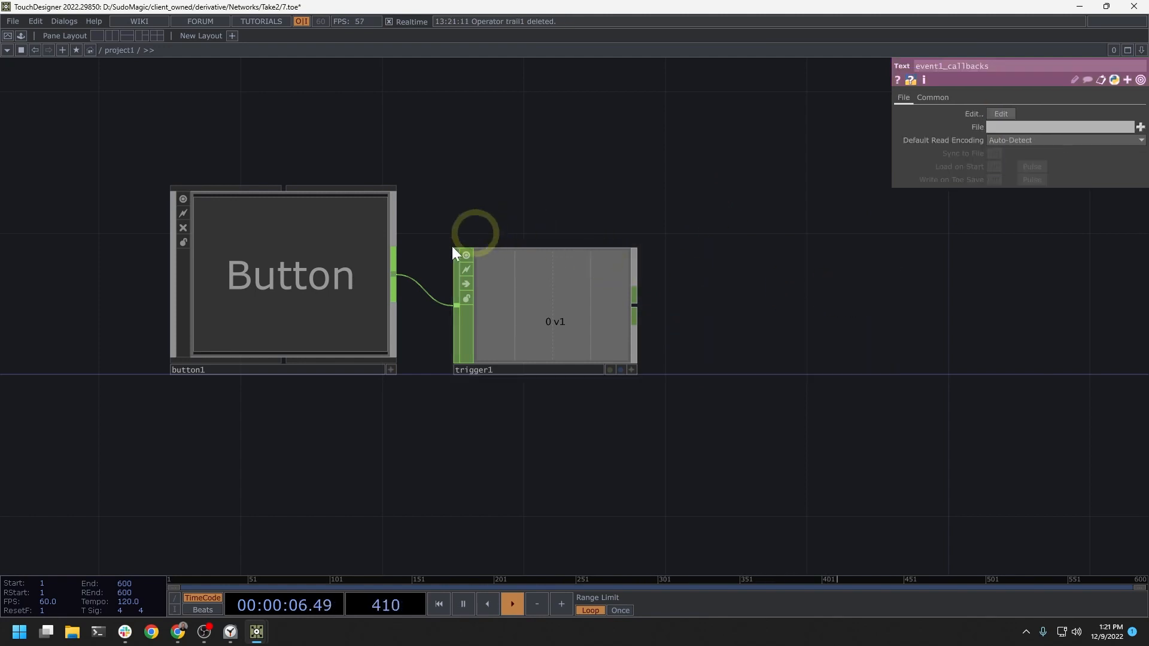
left_click(308, 278)
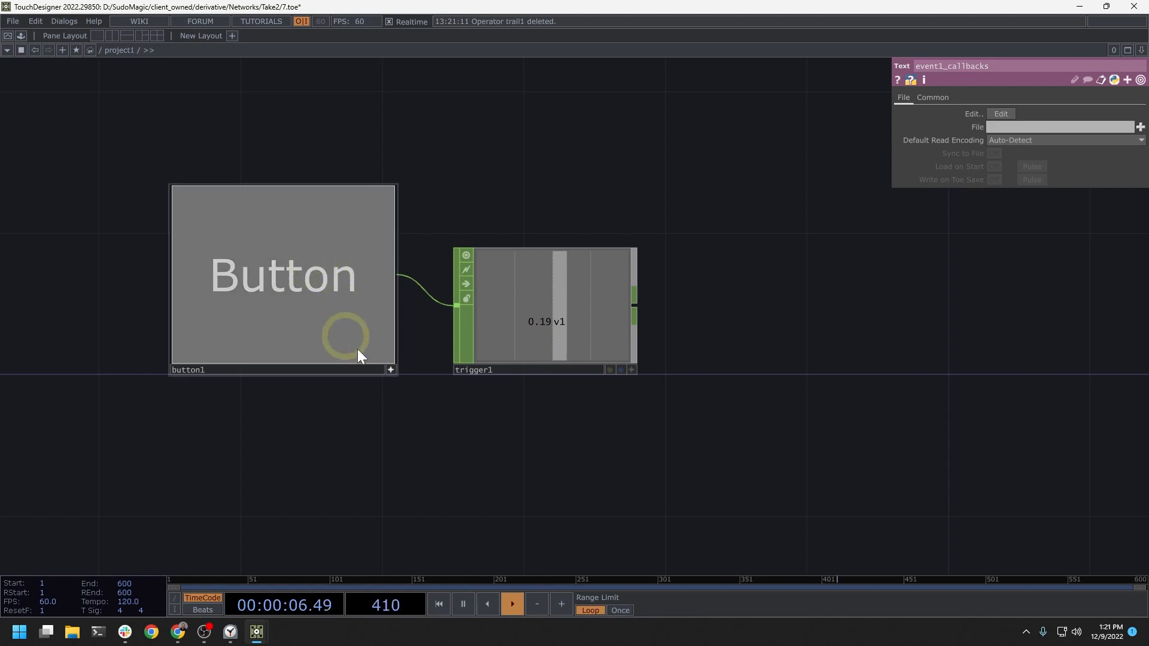
mouse_move(564, 330)
type("b")
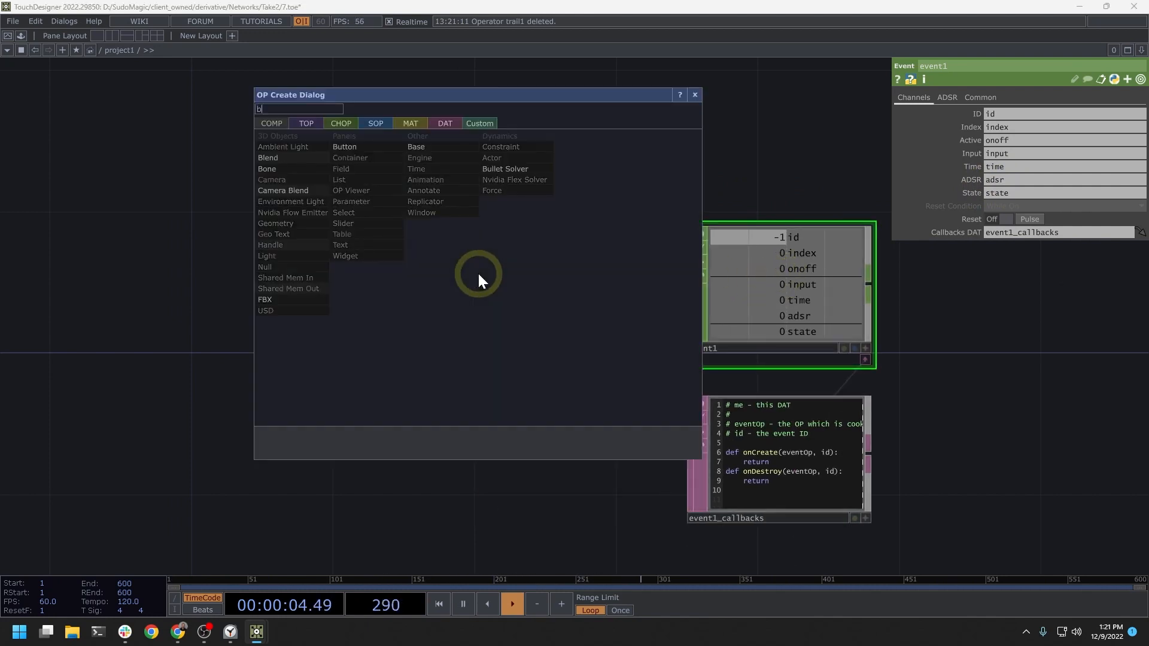
Step: Place button2 in the network beside event1 and its callbacks text
left_click(344, 146)
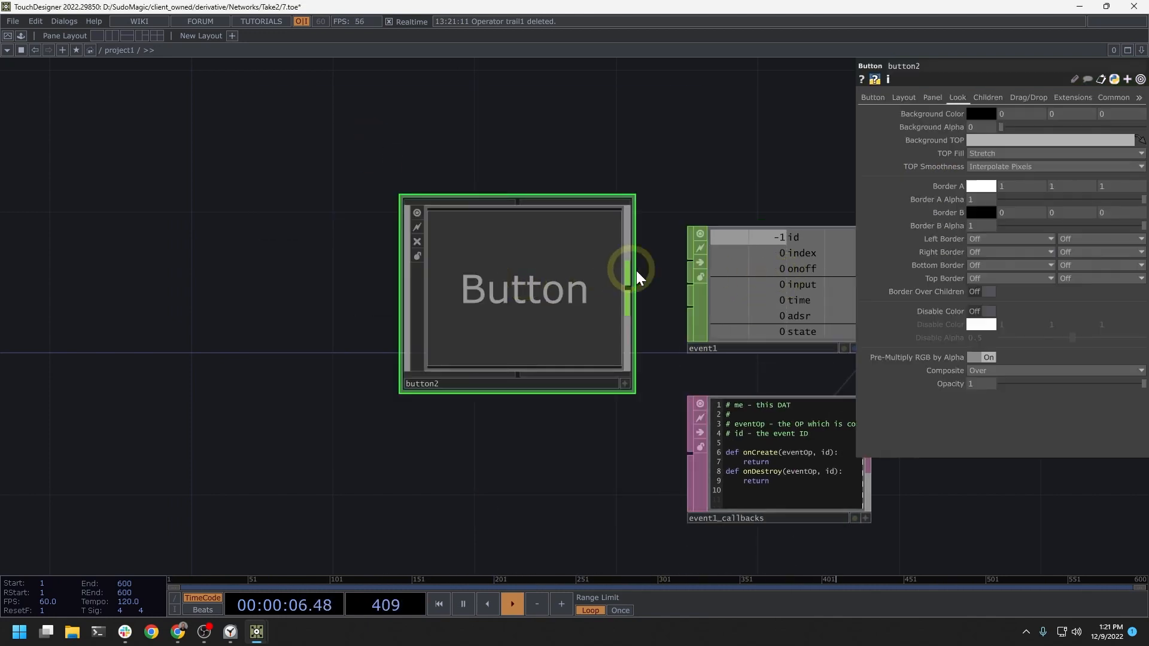